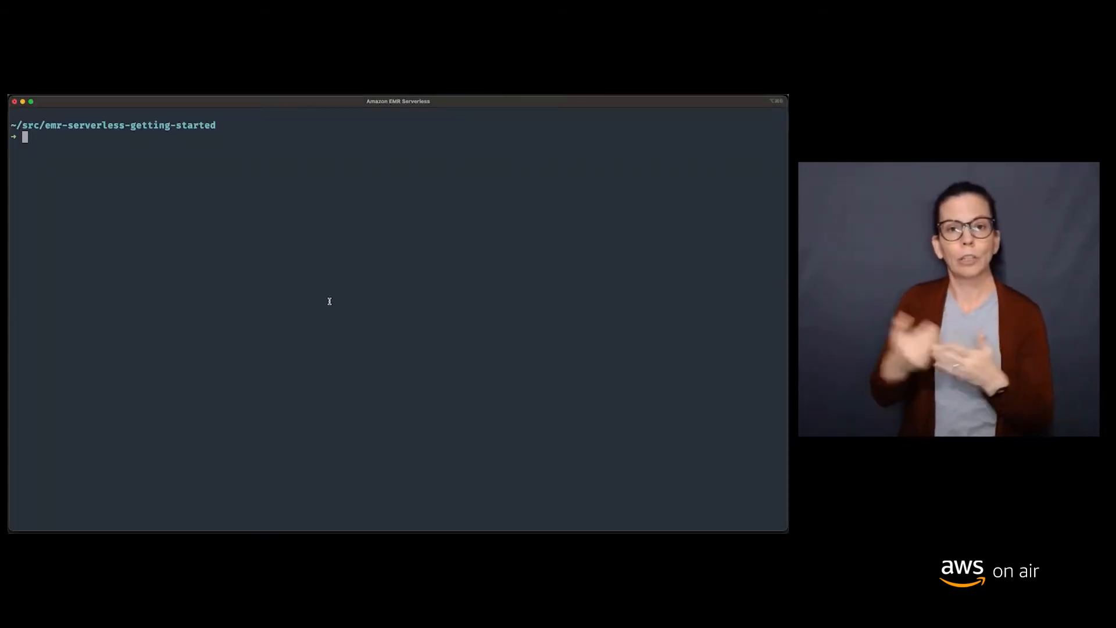
Create the spark-apps application, keep its returned ID, and display weather-count.py
text(aws emr-serverless create-application \)
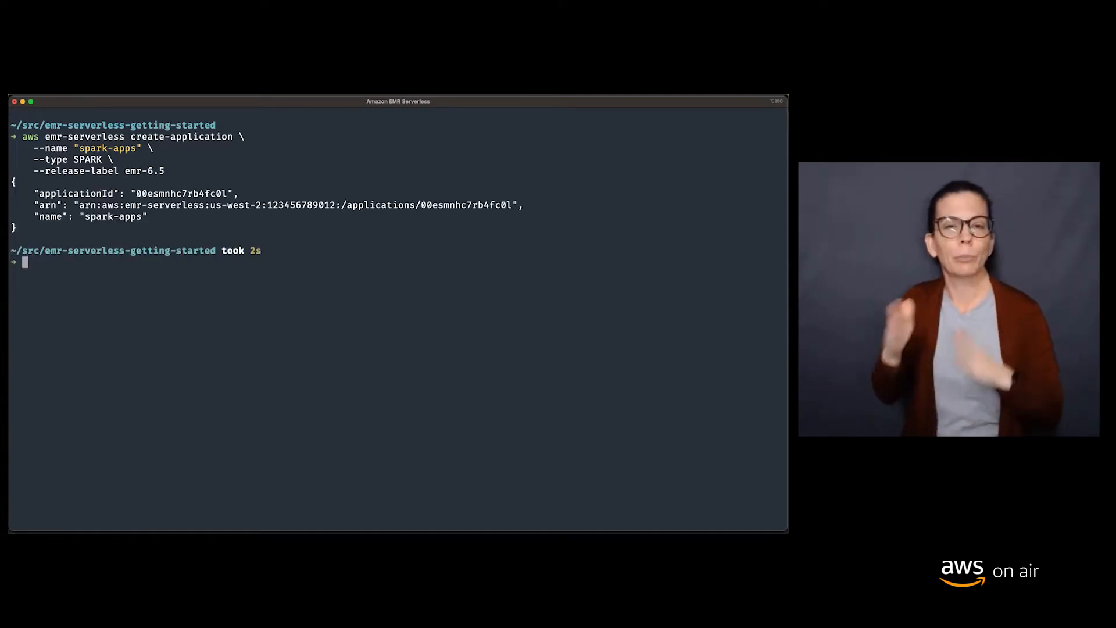
double_click(182, 193)
text(APPLICATION_ID=00esmnhc7rb4fc0l)
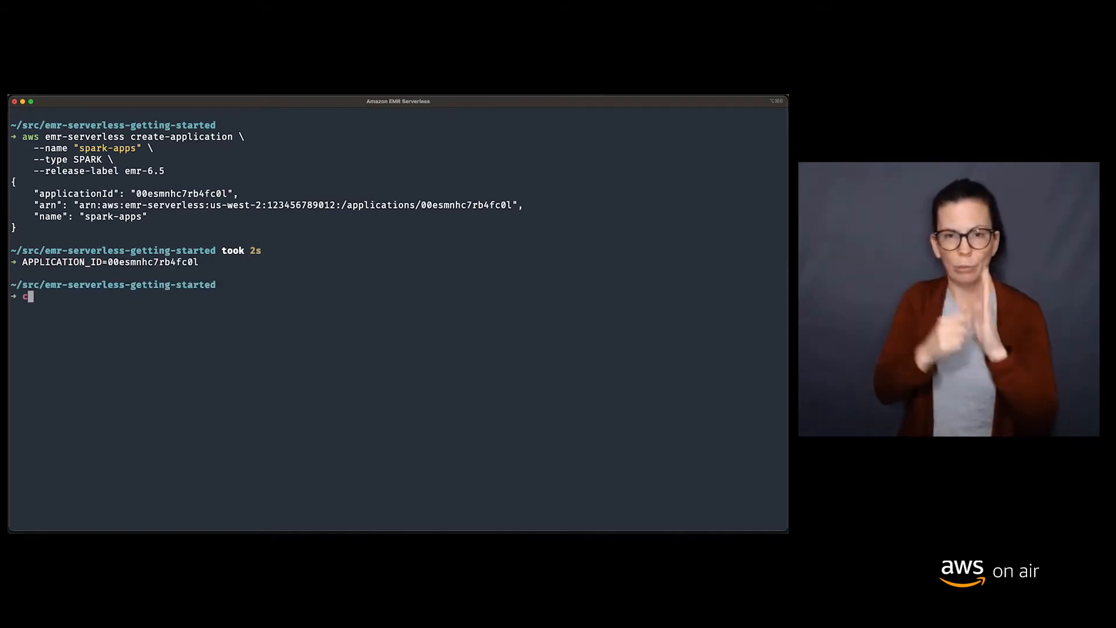
text(at weather-count.py)
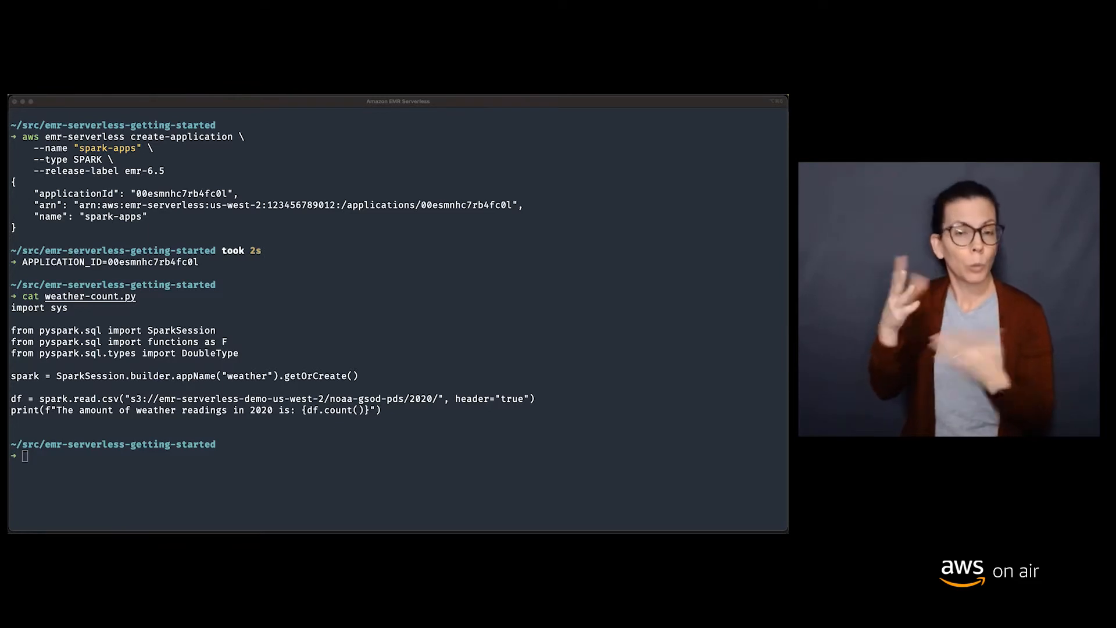
Check spark-apps with get-application and start it with start-application
text(aws emr-serverless get-application \)
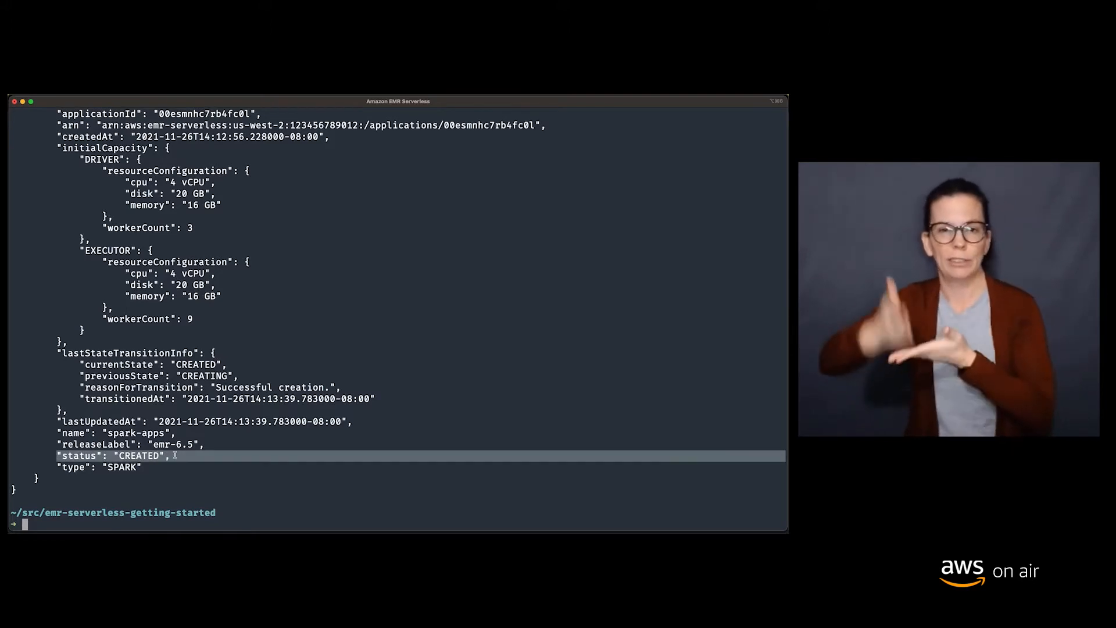
text(aws emr-serverless start-application \)
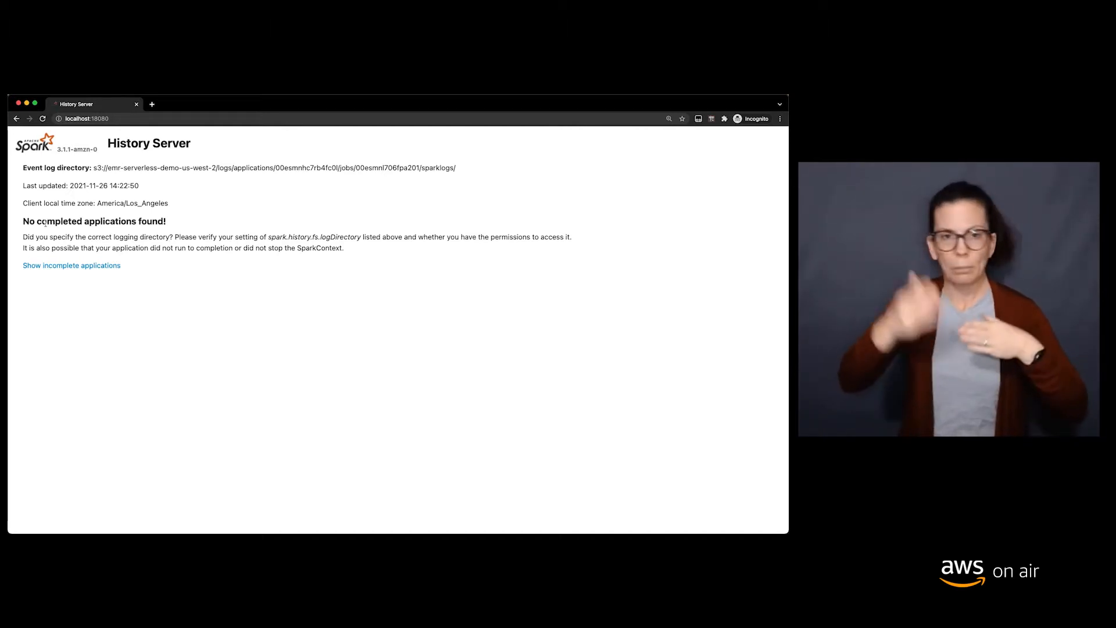
Show incomplete applications and open the weather application's job details
click(71, 265)
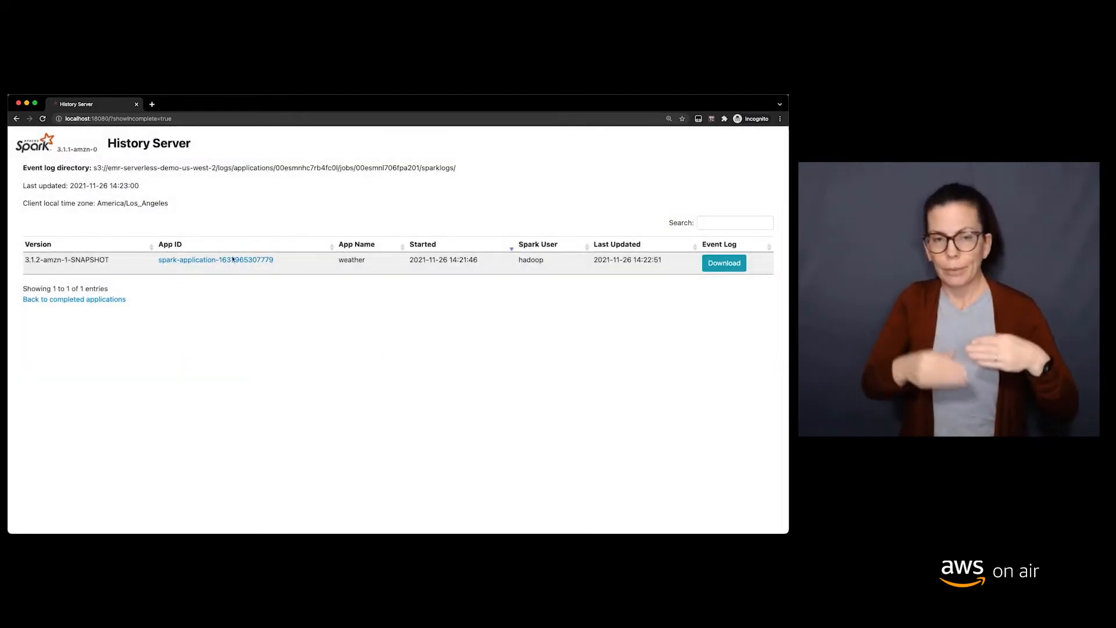
click(215, 260)
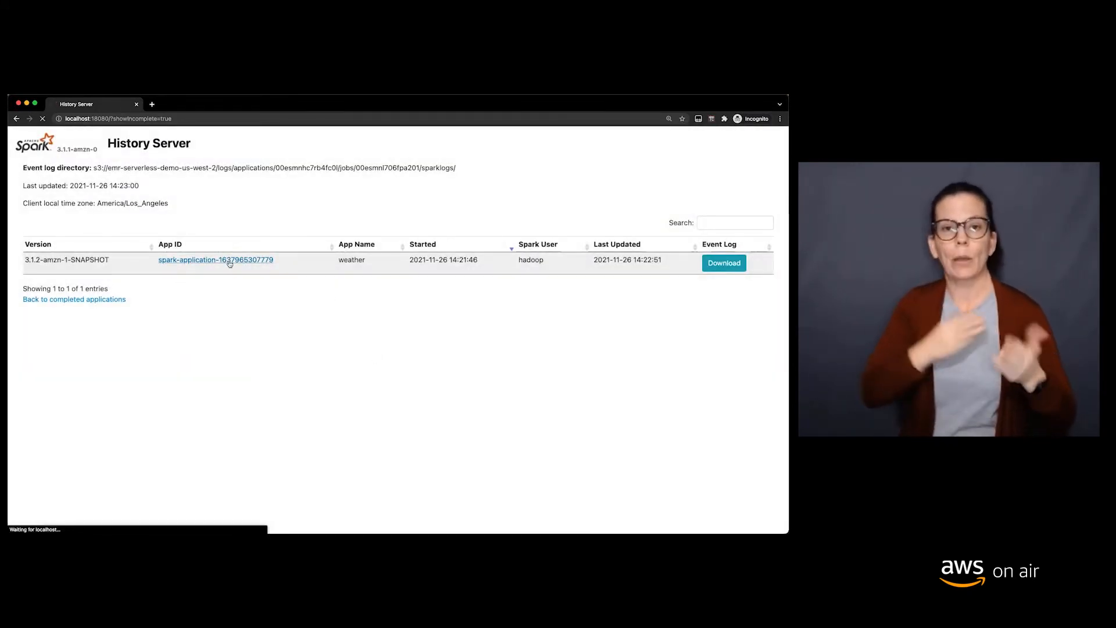
click(215, 259)
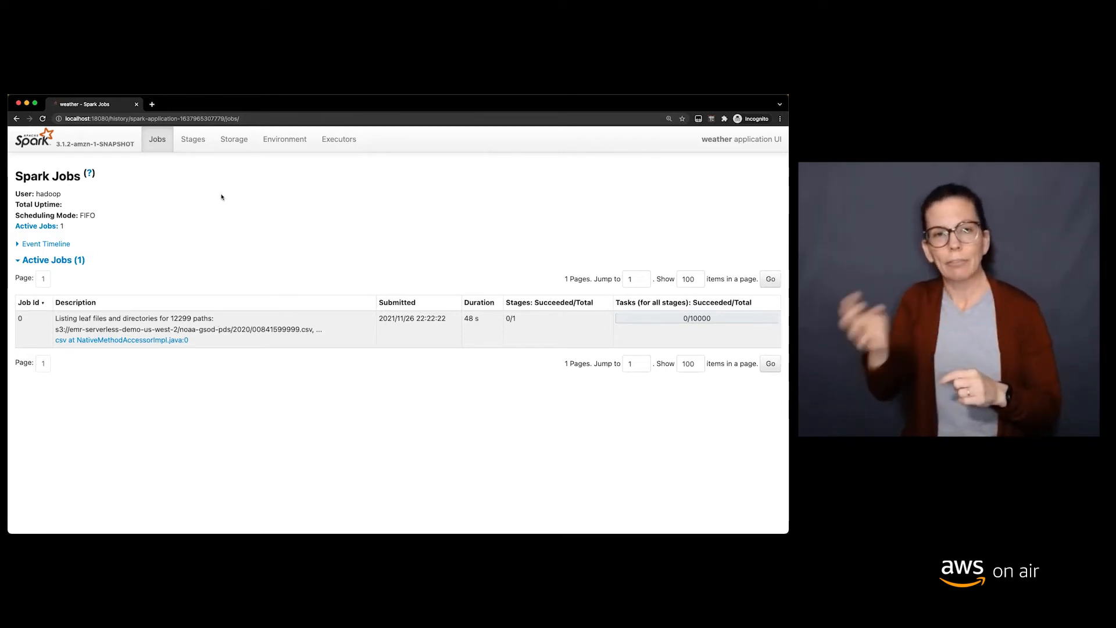
click(338, 139)
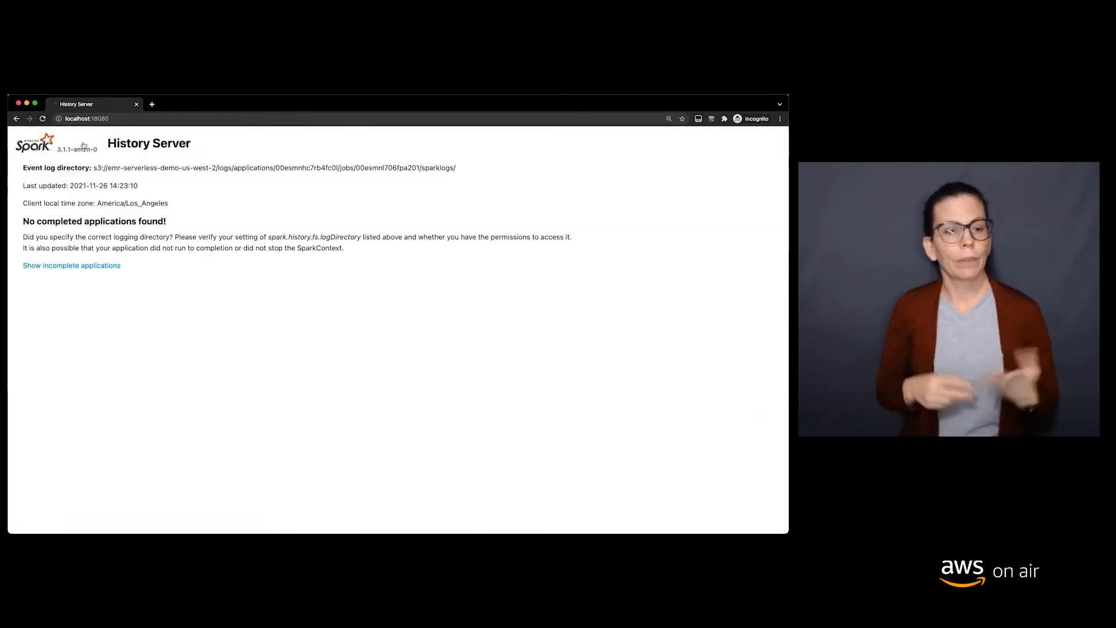
click(71, 265)
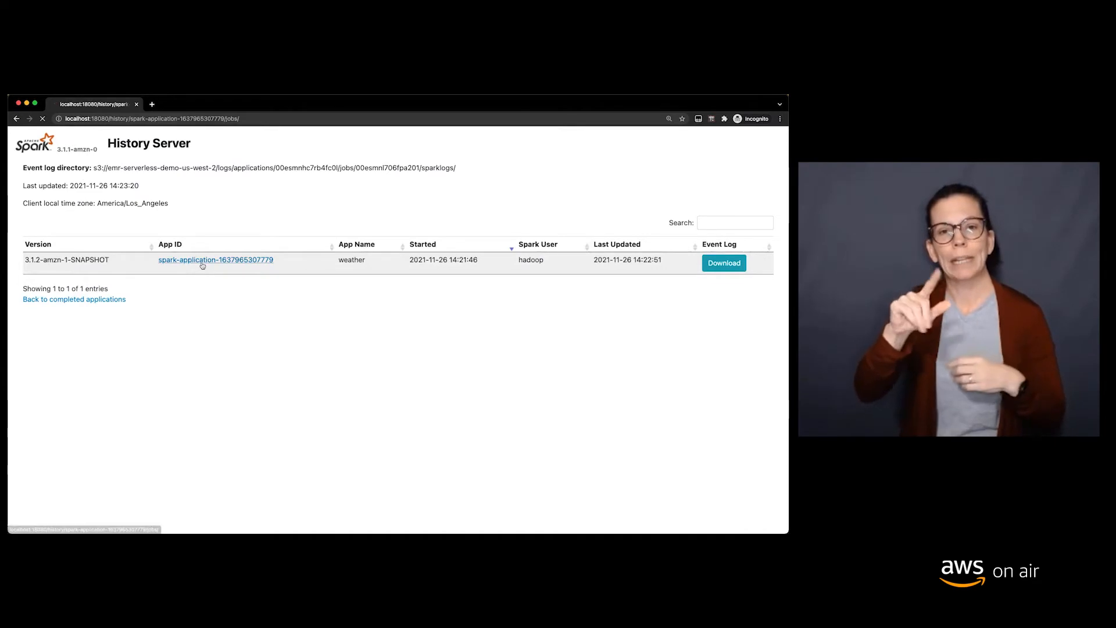
click(216, 259)
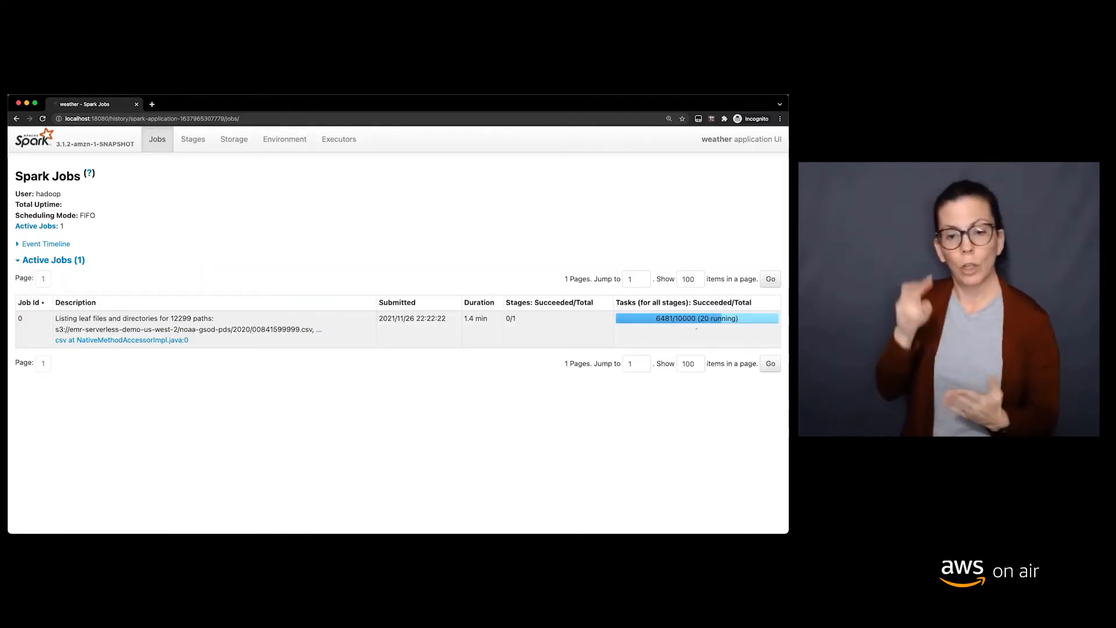
mouse_move(332, 108)
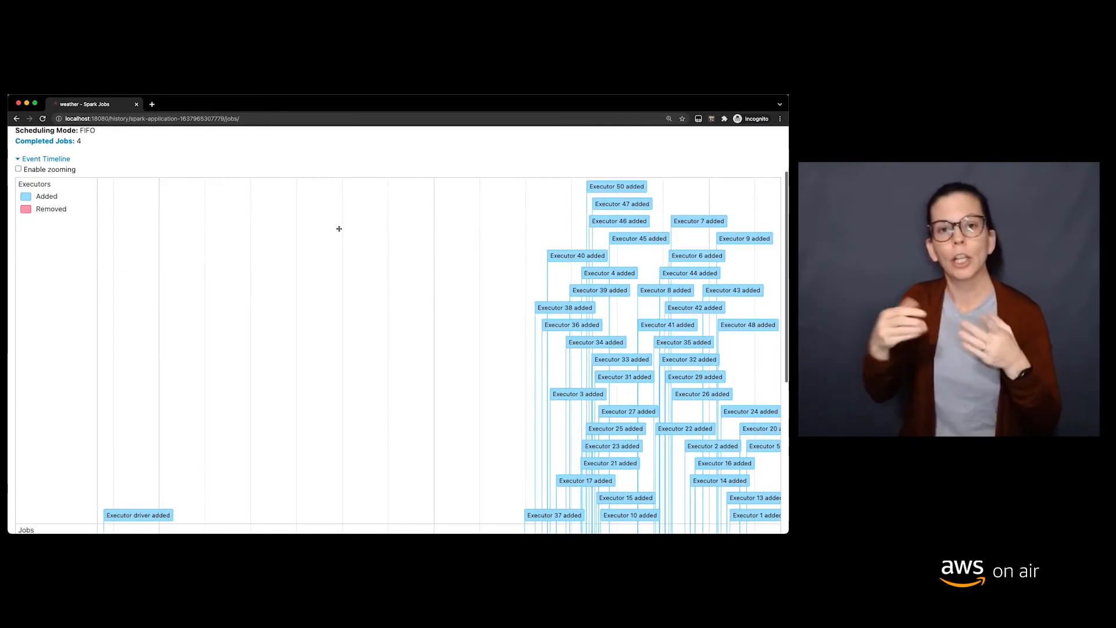
Review the event timeline and Executors page, then return to the four completed jobs
scroll(down, 3)
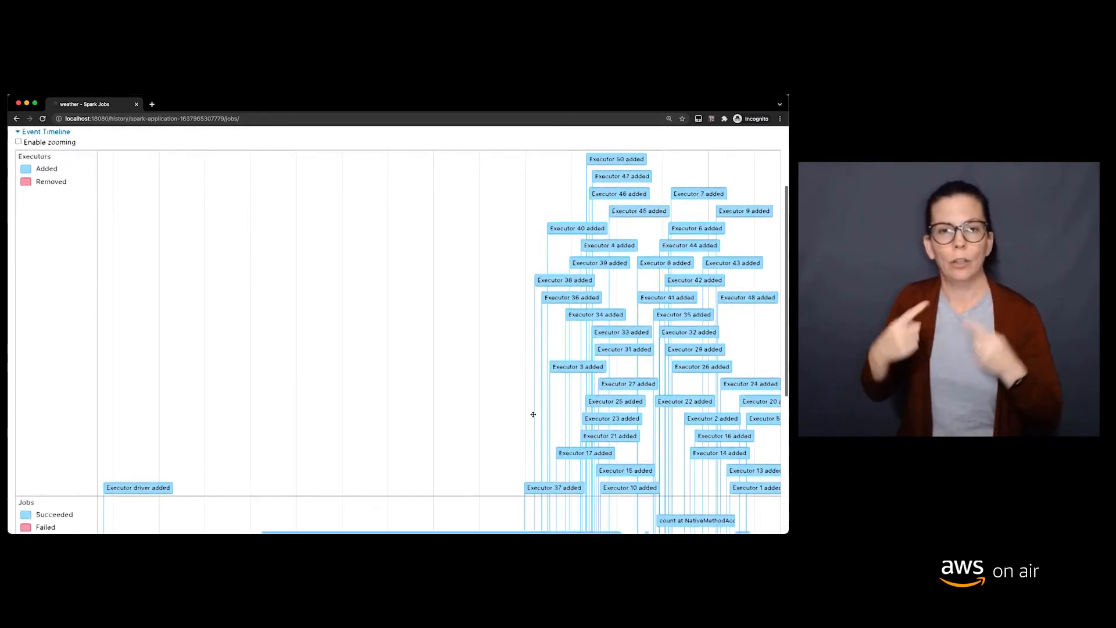
scroll(down, 3)
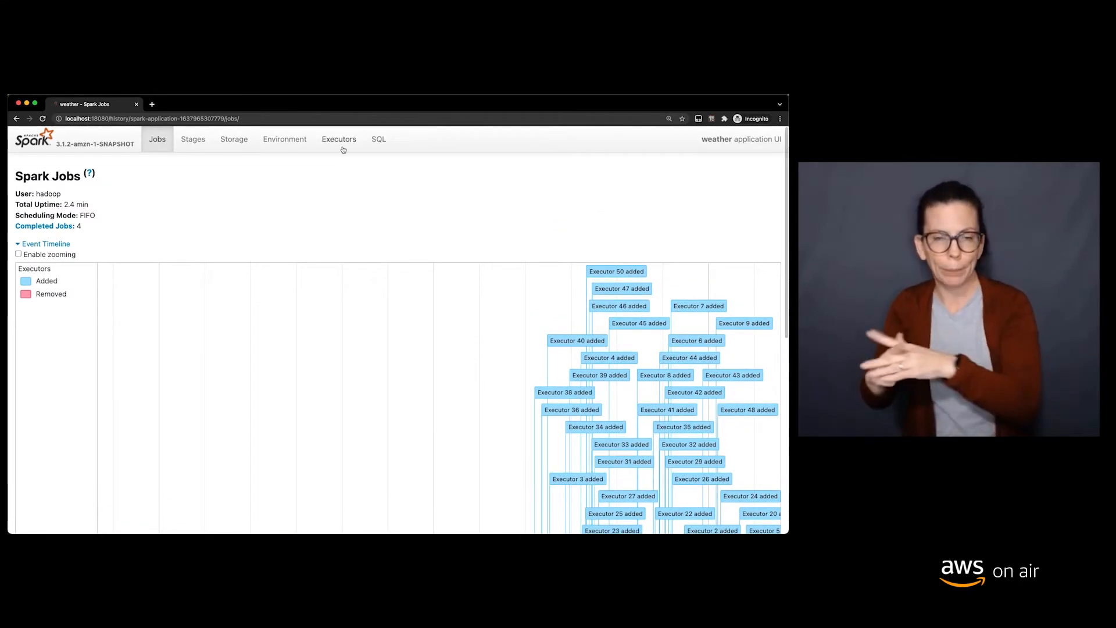
click(338, 138)
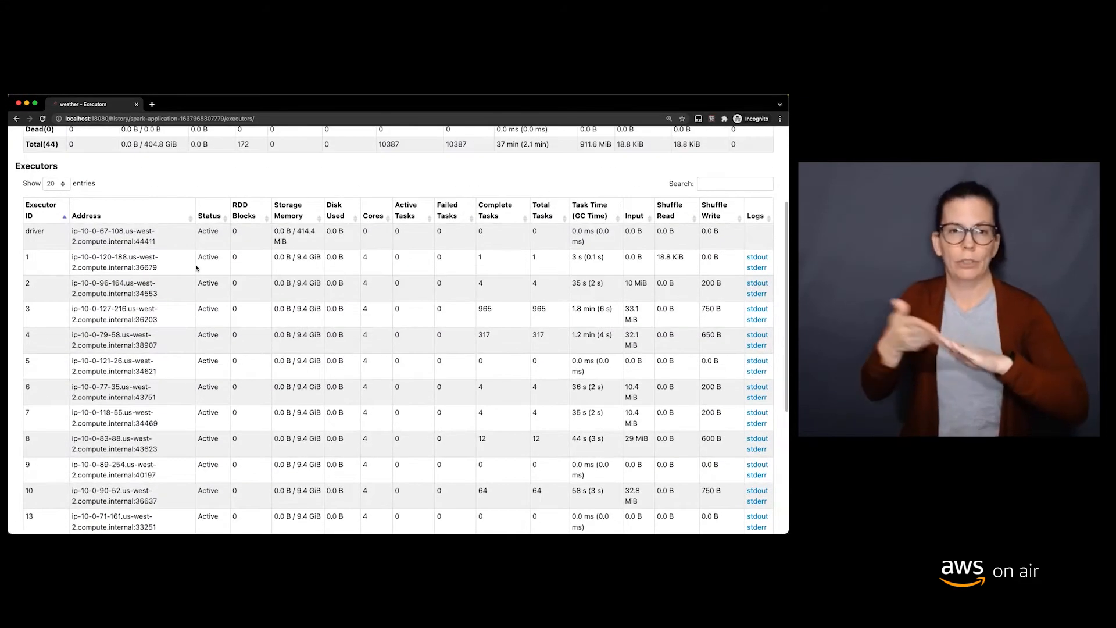
scroll(down, 3)
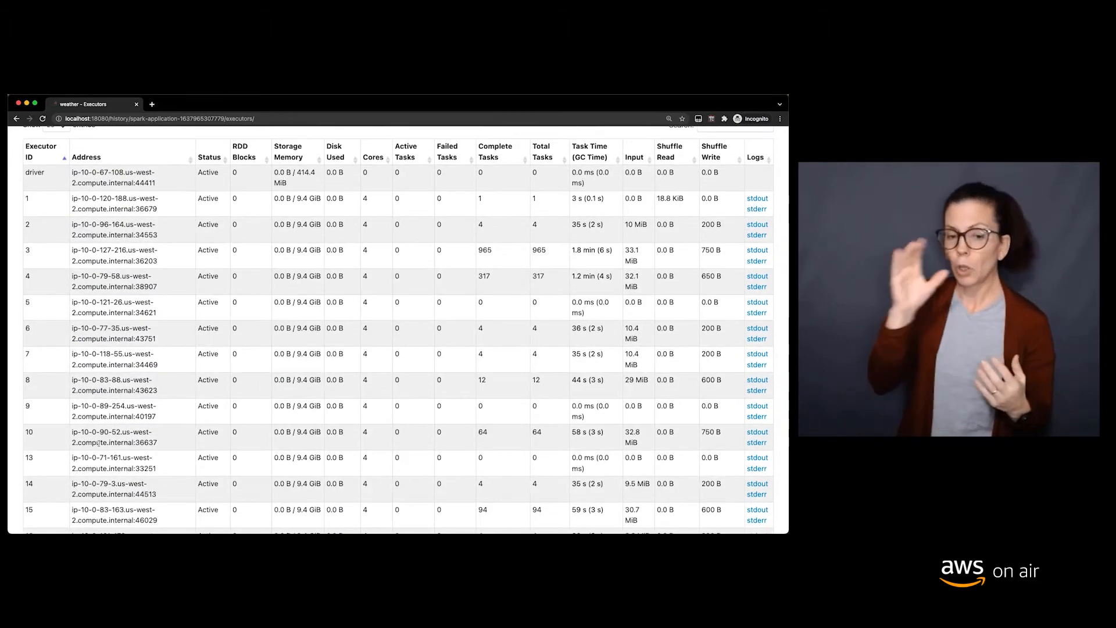
click(157, 138)
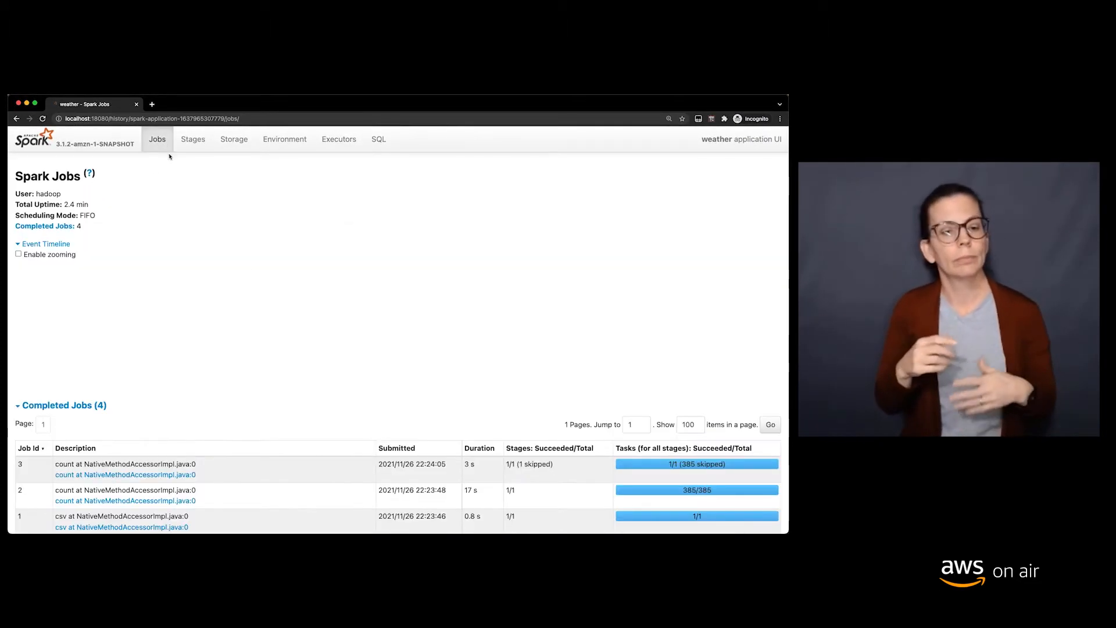
click(46, 242)
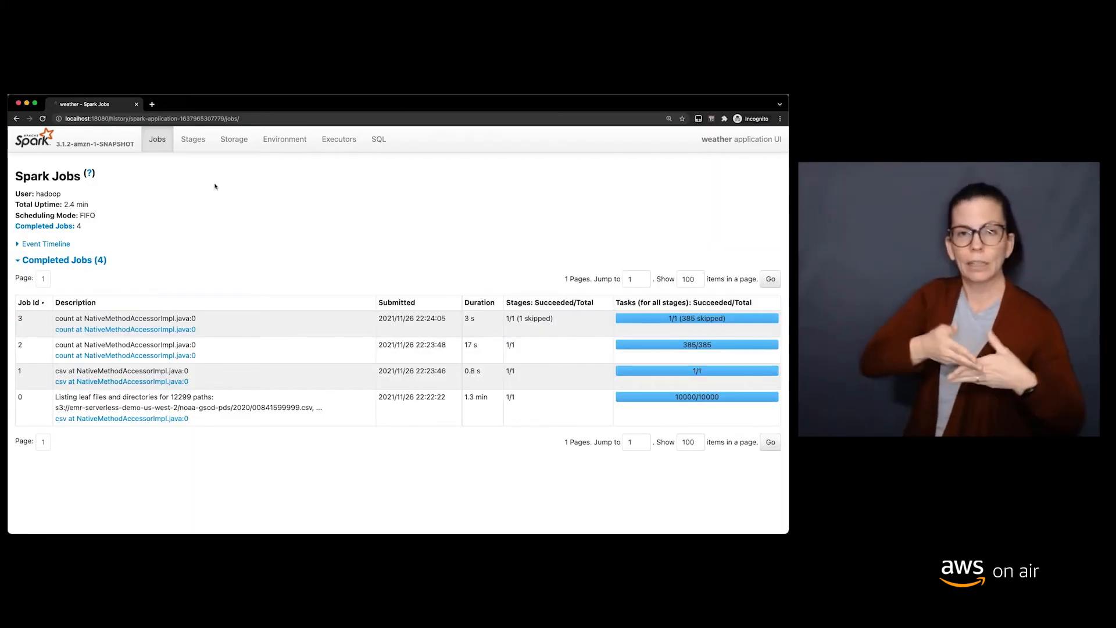
mouse_move(423, 418)
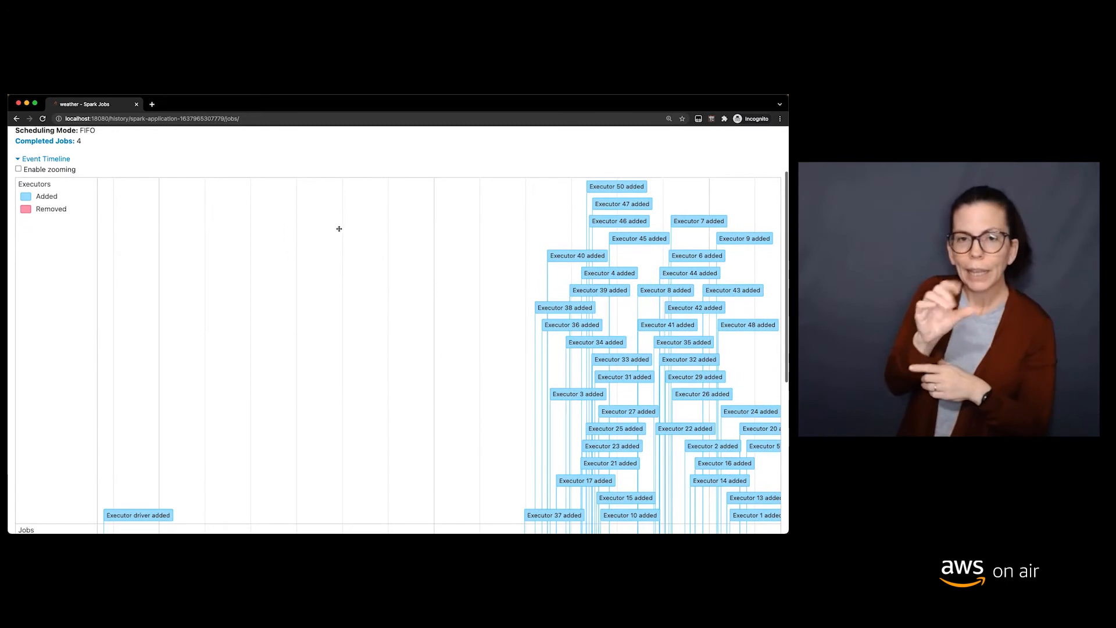
scroll(down, 3)
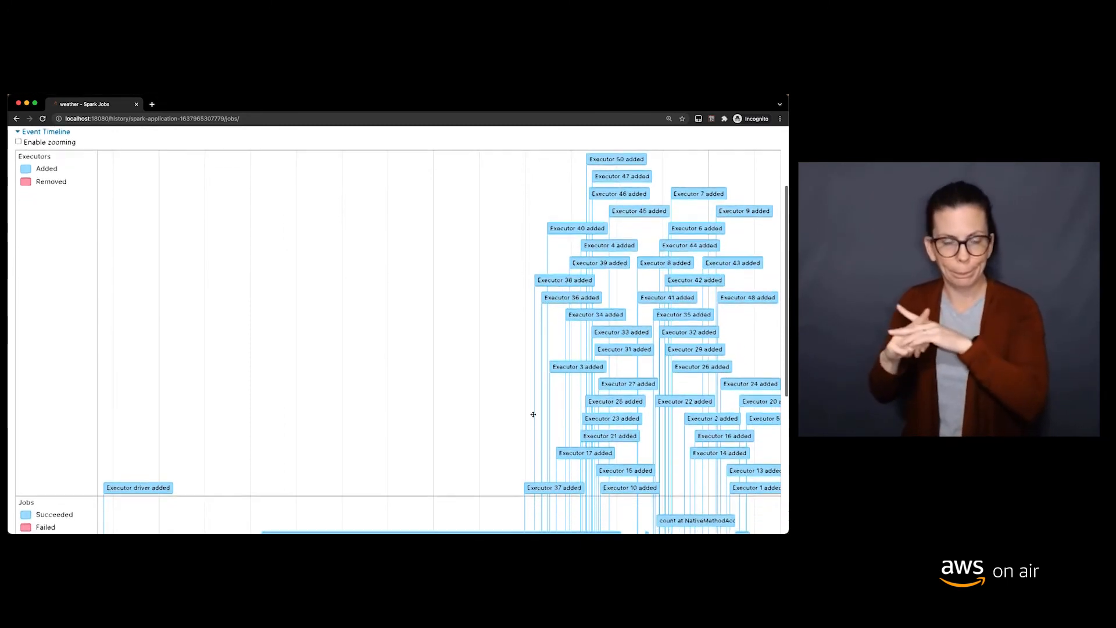
scroll(down, 3)
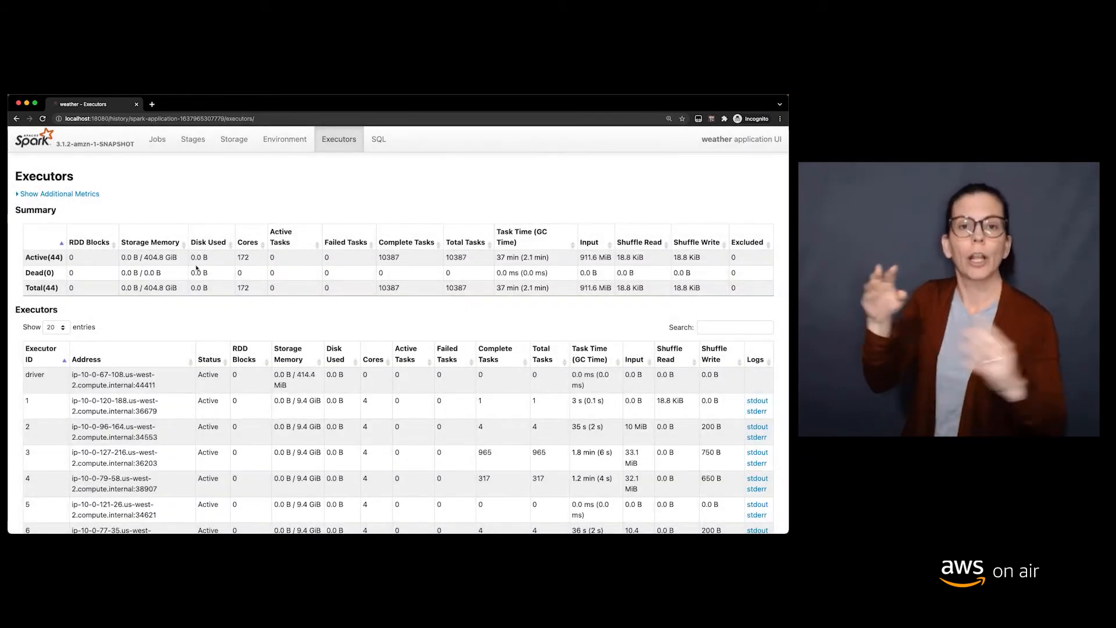
scroll(down, 3)
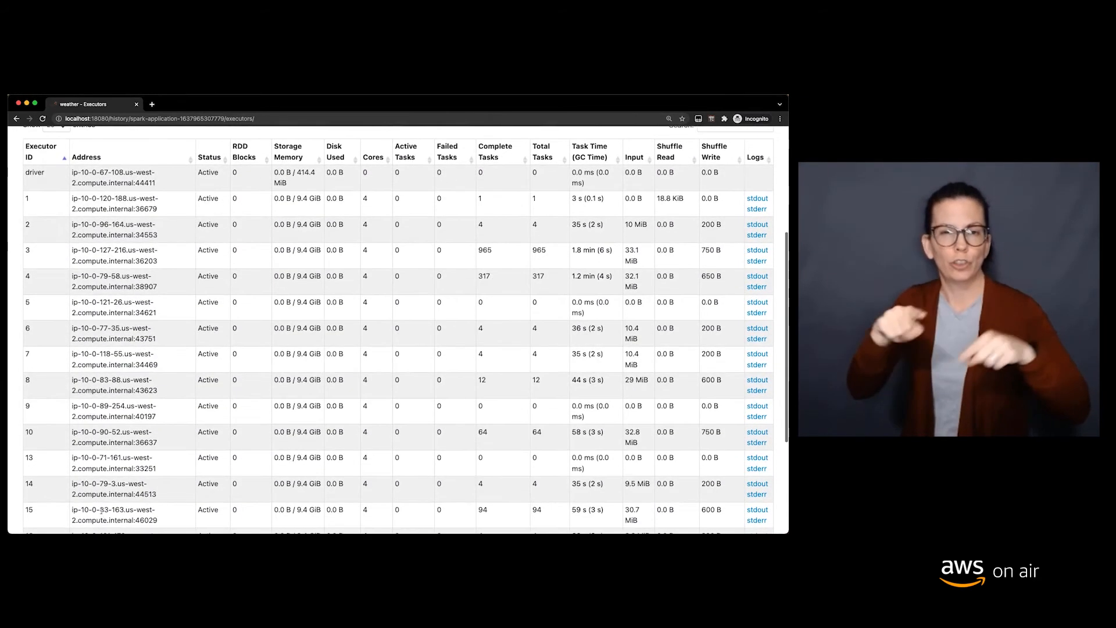
scroll(up, 3)
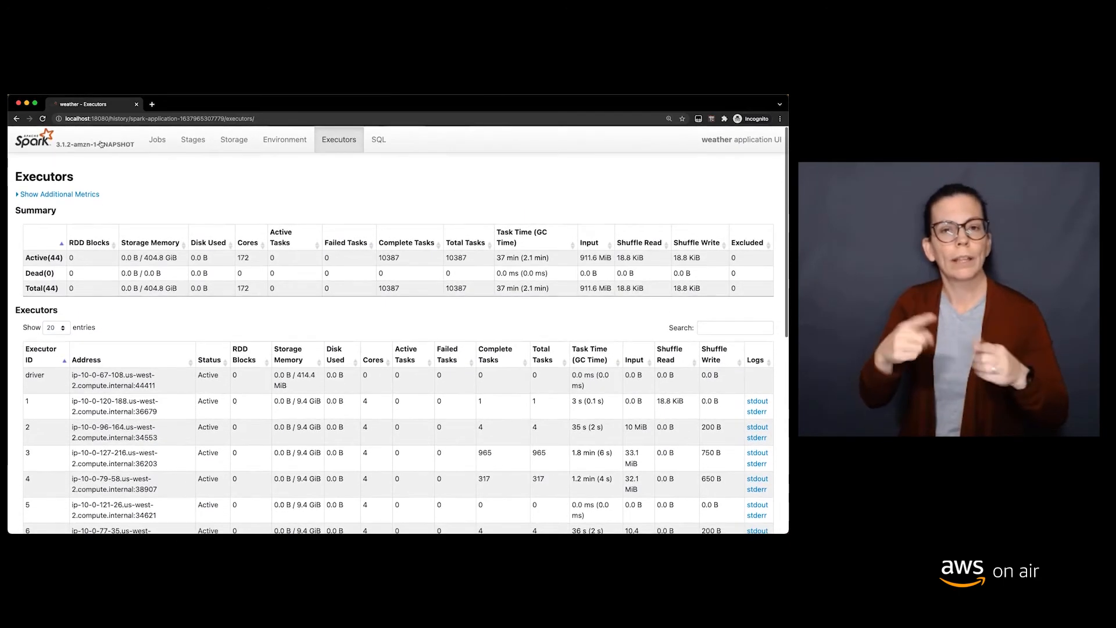
click(157, 138)
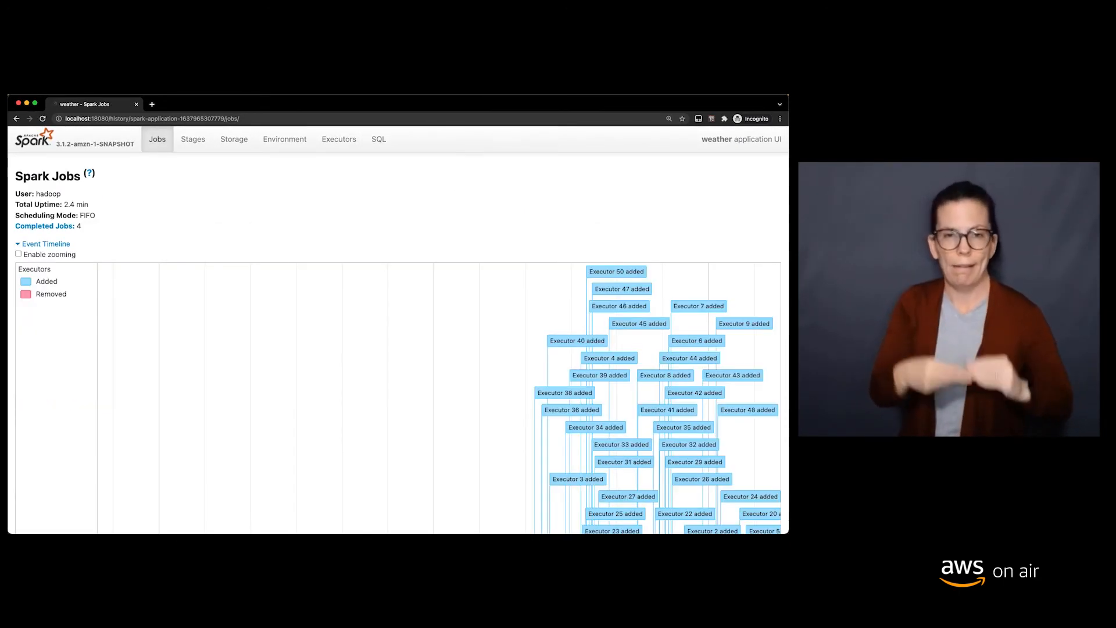
click(43, 243)
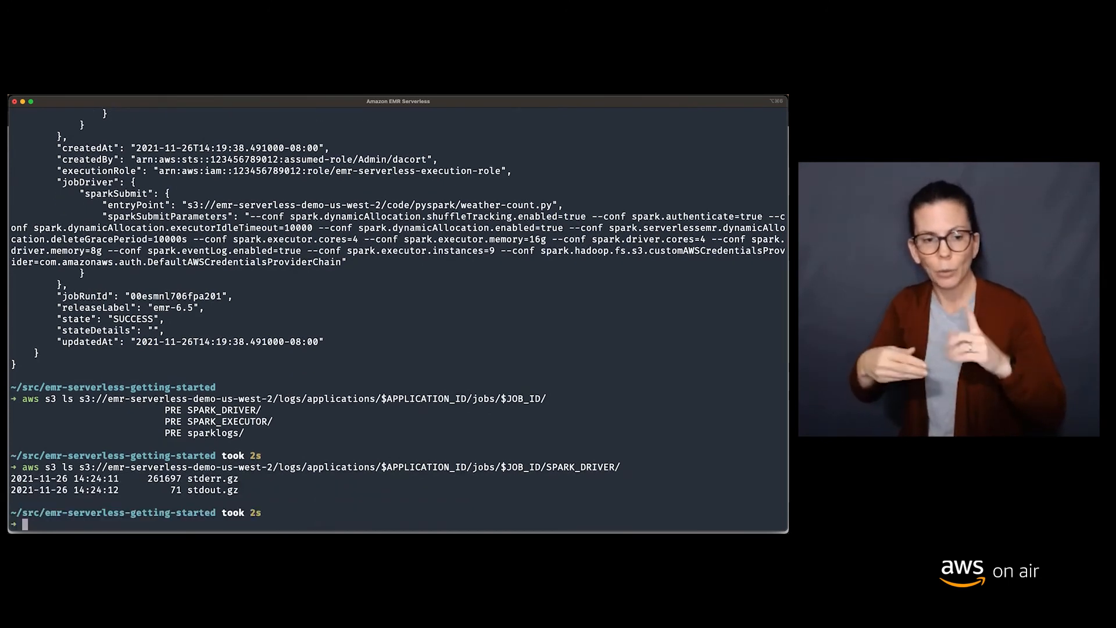
Copy the driver's stdout.gz from the job's S3 log path and gunzip it to the screen
double_click(211, 489)
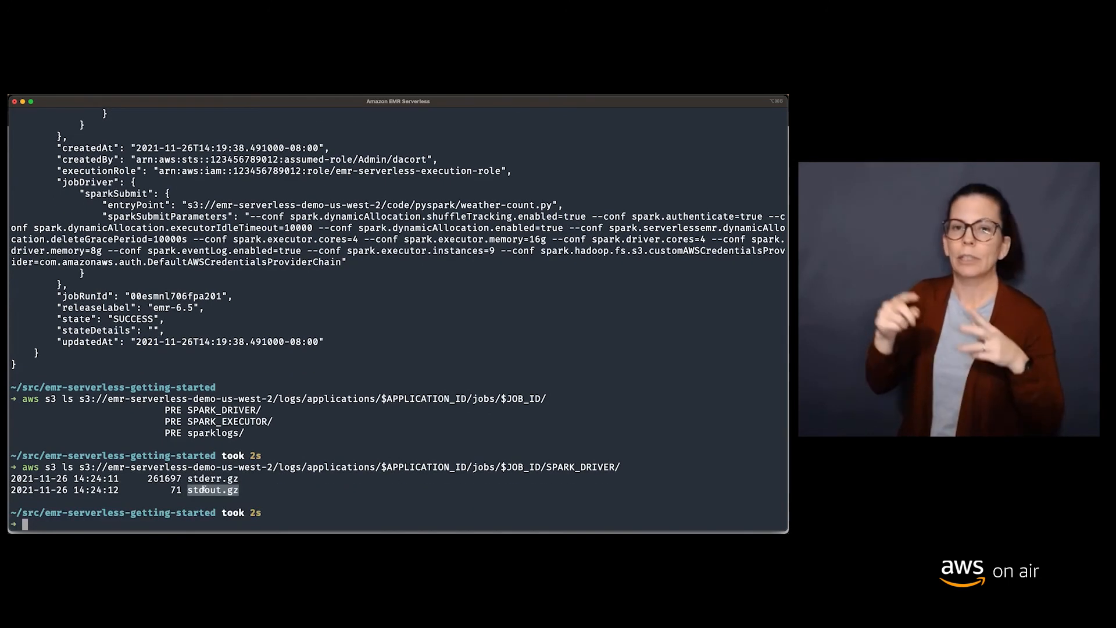
text(aws s3 cp)
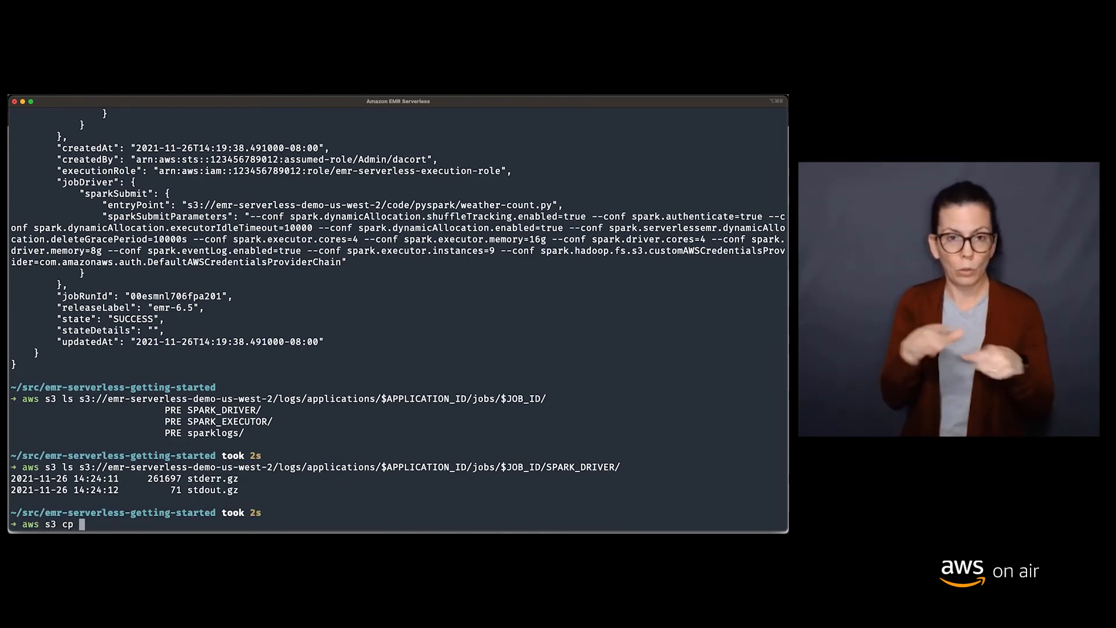
text(s3://emr-serverless-demo-us-west-2/logs/applications/$APPLICATION_ID/jobs/$JOB_ID/SPARK_DRIVER/stdout.gz)
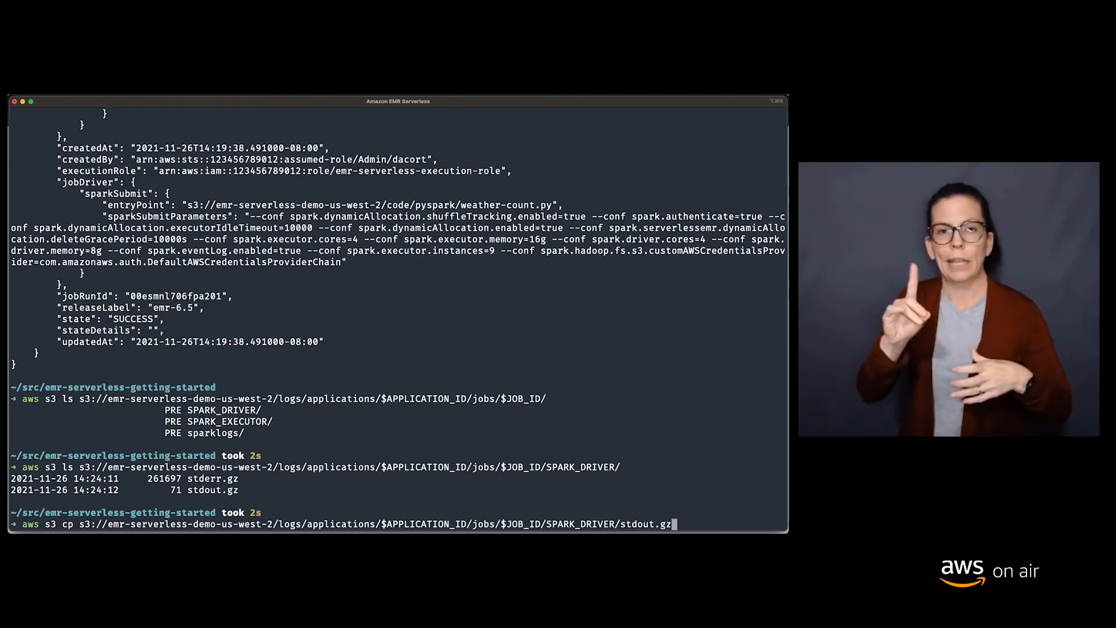
text(- | gunzip)
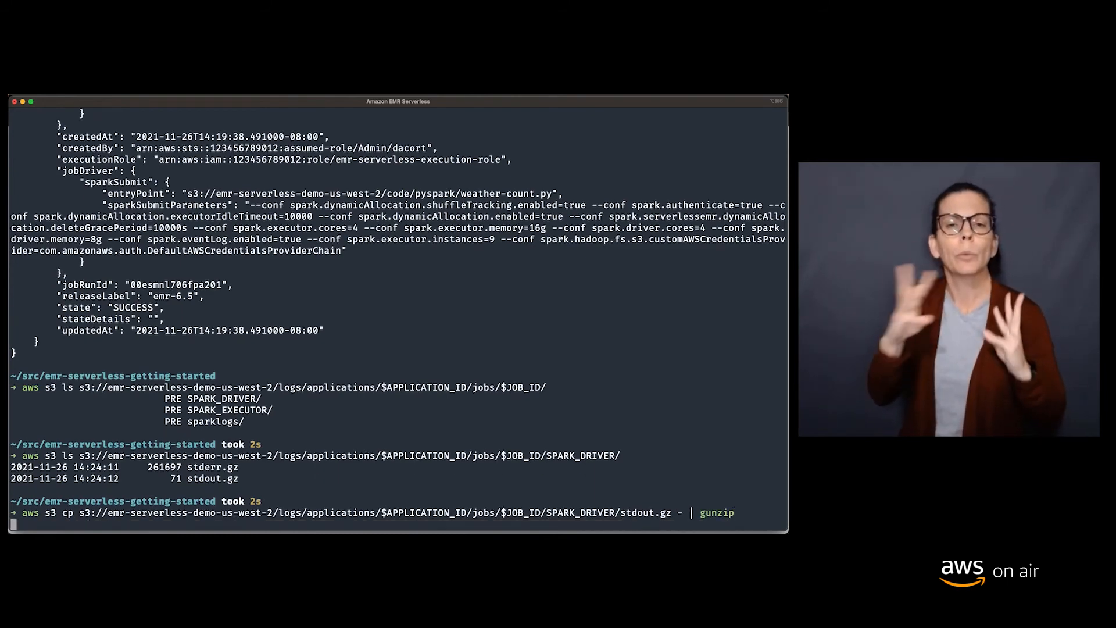